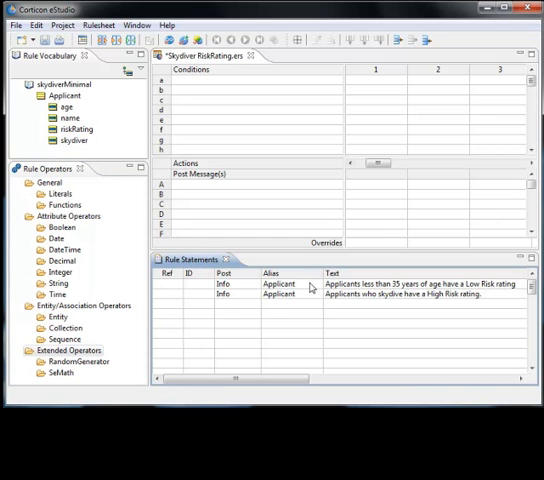
mouse_move(444, 306)
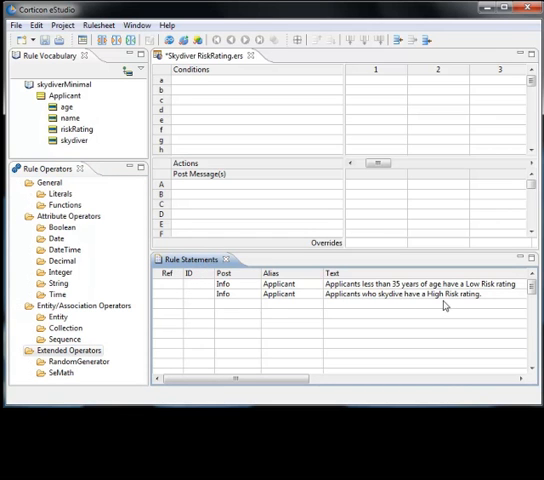
mouse_move(500, 308)
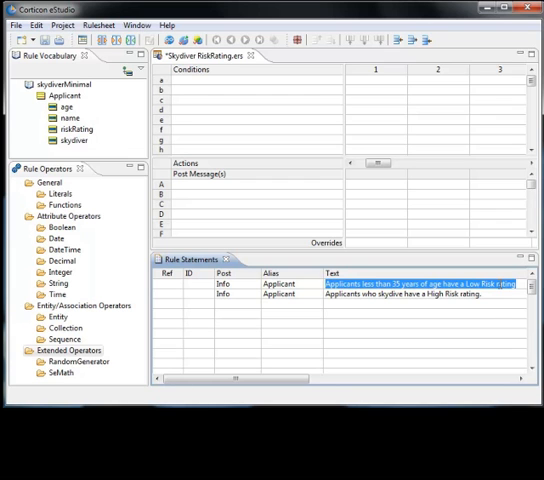
mouse_move(500, 300)
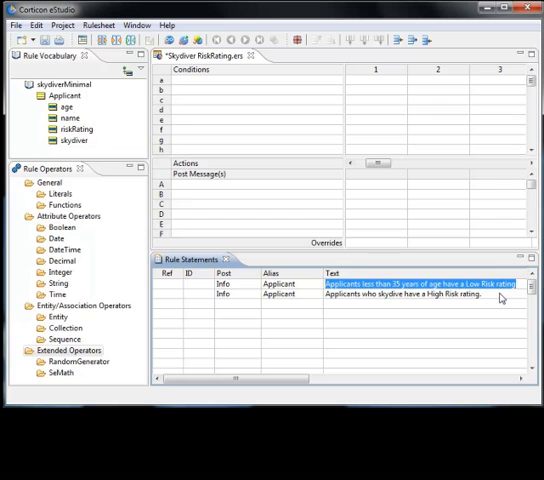
Define rule 1: Applicant.age < 35 in Conditions row a gives riskRating Low in column 1.
left_click(418, 294)
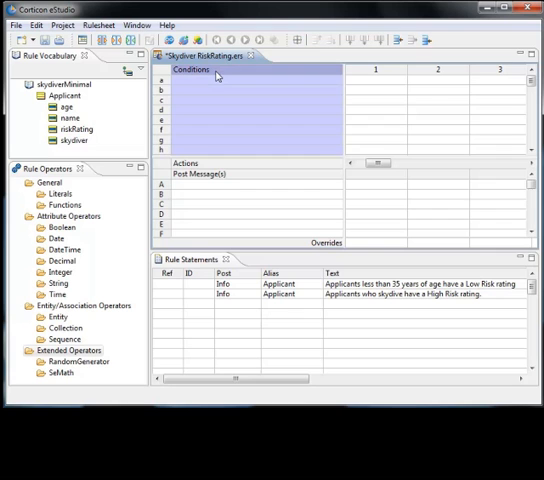
left_click(214, 186)
type("<35")
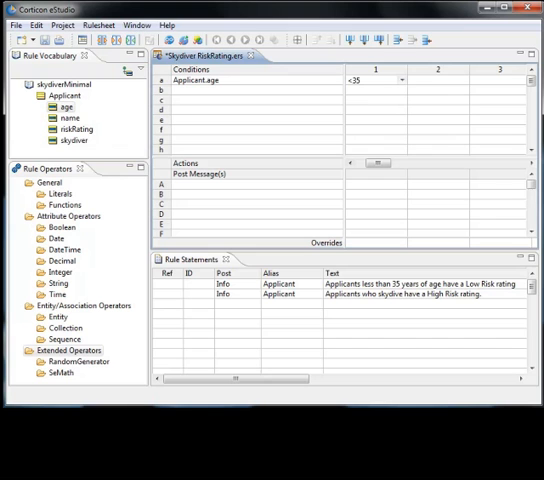
left_click(436, 80)
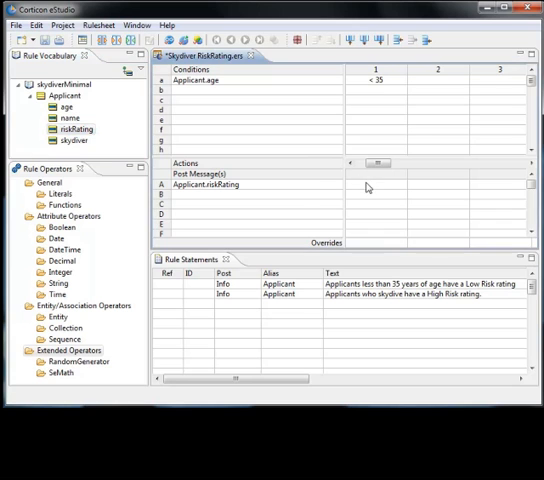
left_click(400, 184)
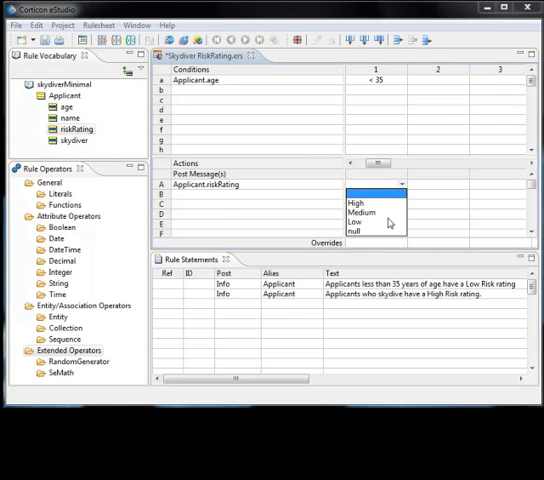
left_click(356, 220)
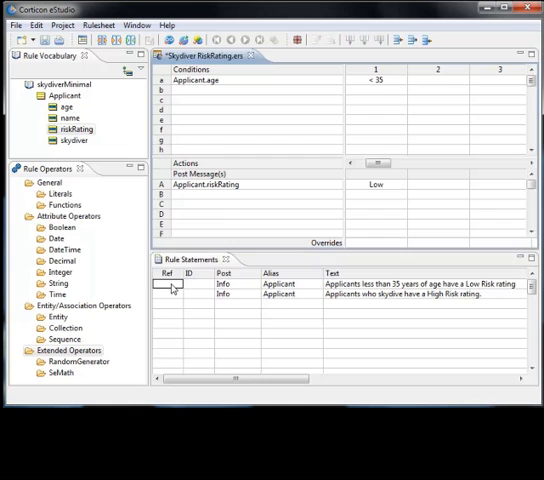
left_click(164, 288)
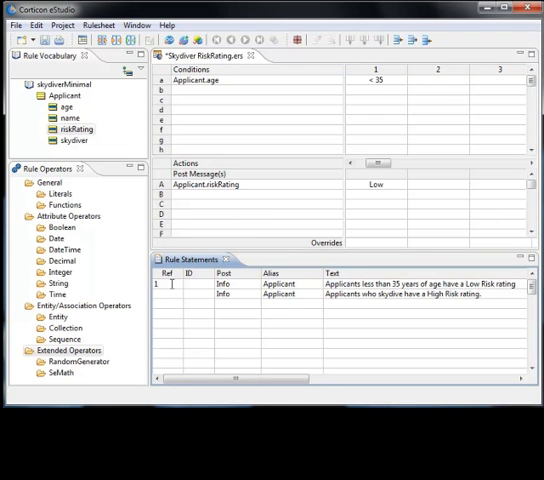
Set Ref 1 on the first statement and add Applicant.skydiver as Conditions row b.
left_click(170, 284)
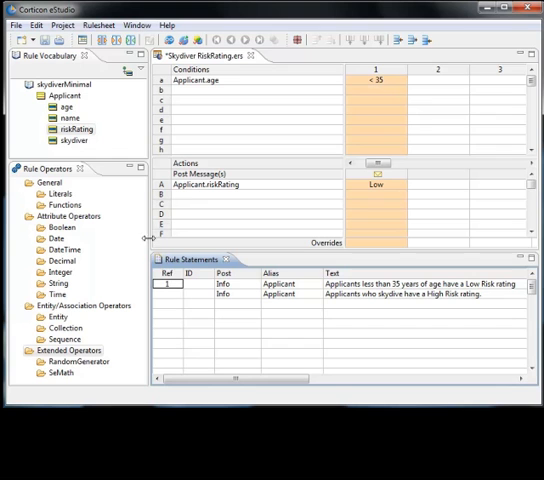
left_click(72, 140)
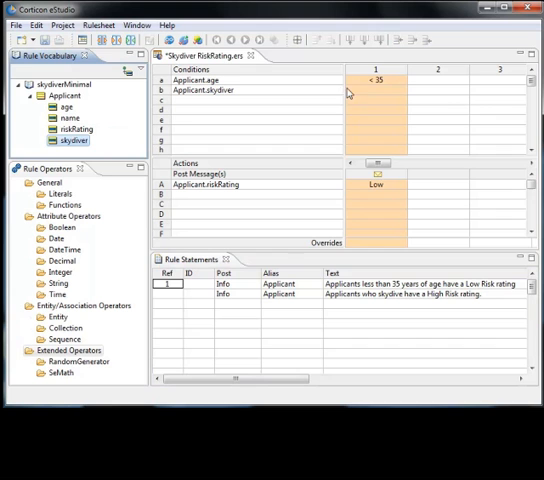
Give rule 2 a High riskRating for a skydiver set to T in column 2.
left_click(436, 90)
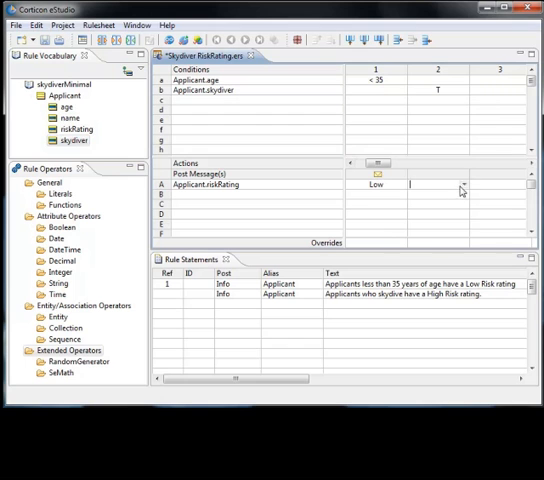
left_click(424, 184)
type("High")
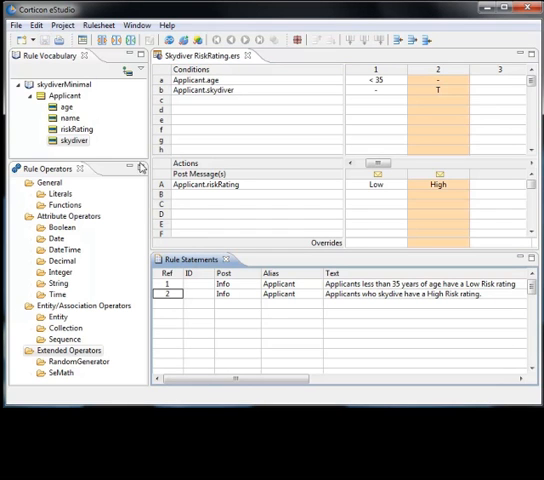
mouse_move(304, 314)
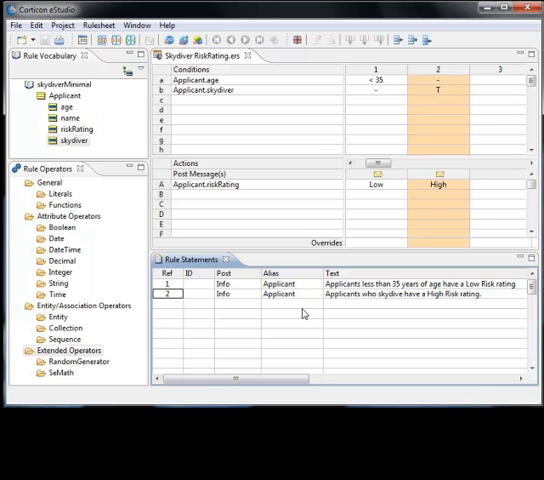